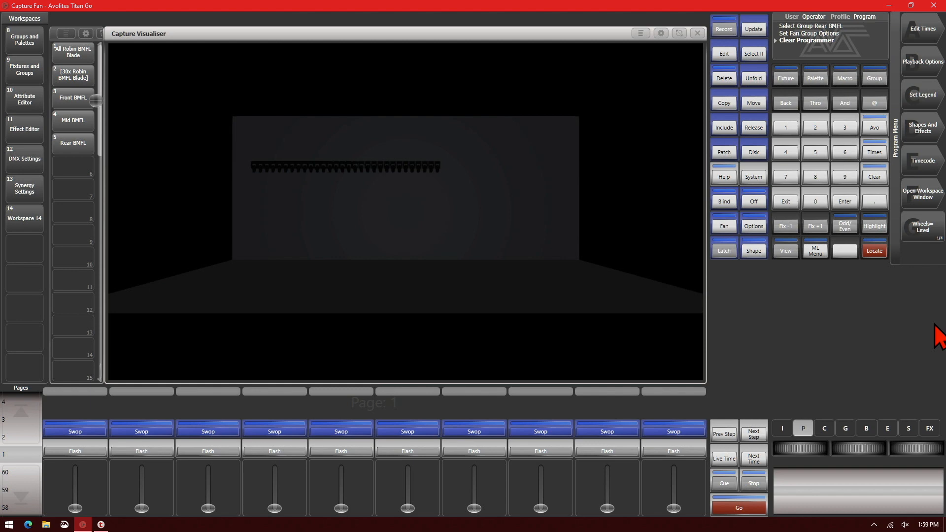
mouse_move(446, 247)
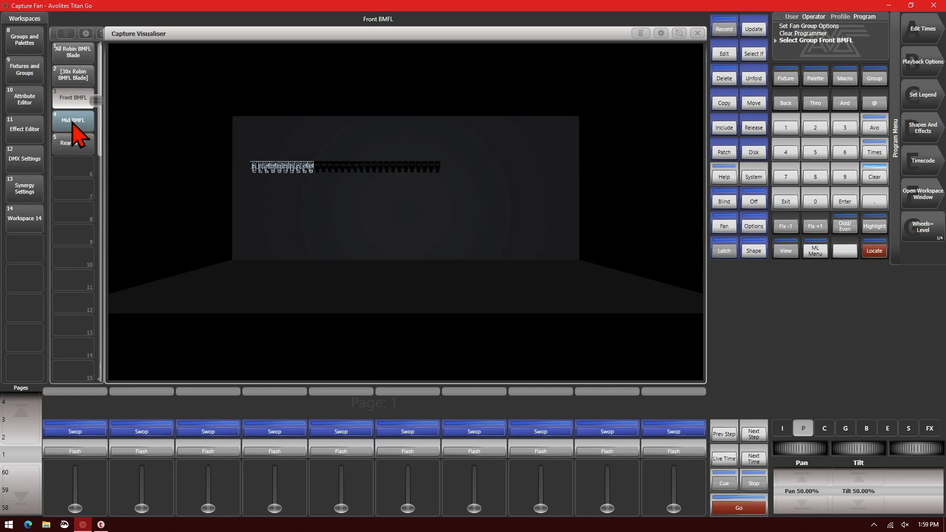
Select the remaining BMFL group, then clear the programmer
click(72, 144)
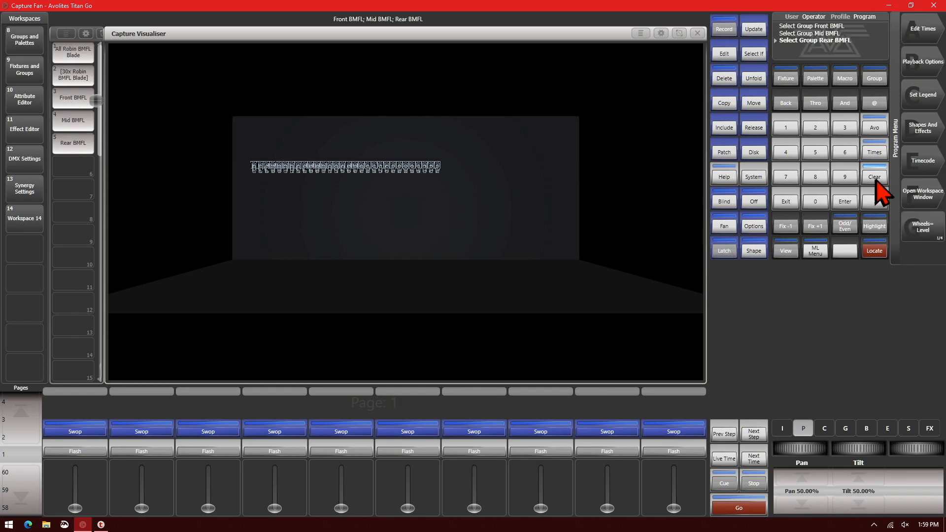
click(874, 176)
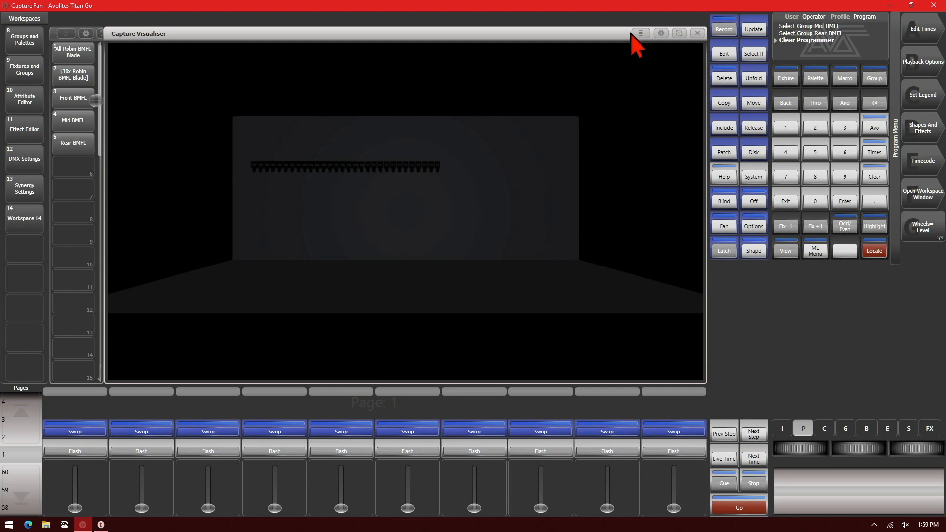
Enable Quad View Mode in the visualiser and set the wheels to Visualiser position with the three BMFL groups selected
click(640, 33)
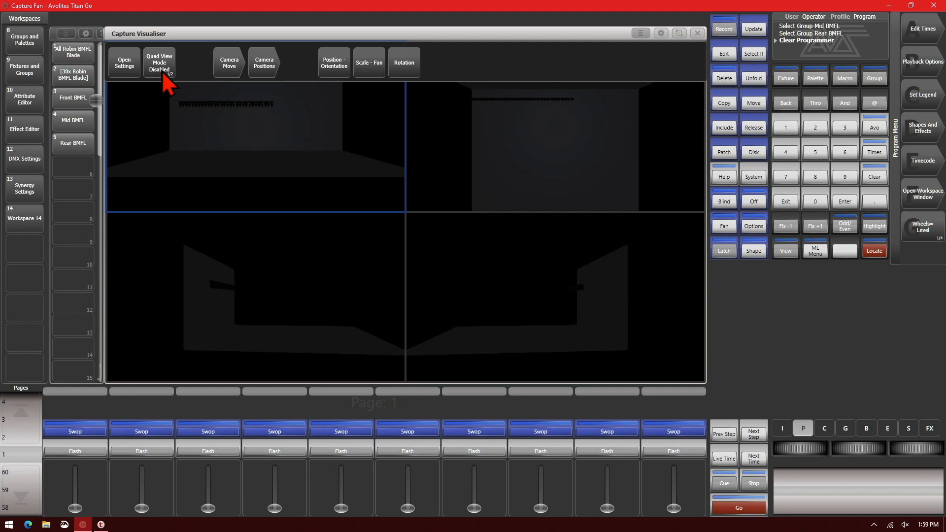
click(159, 62)
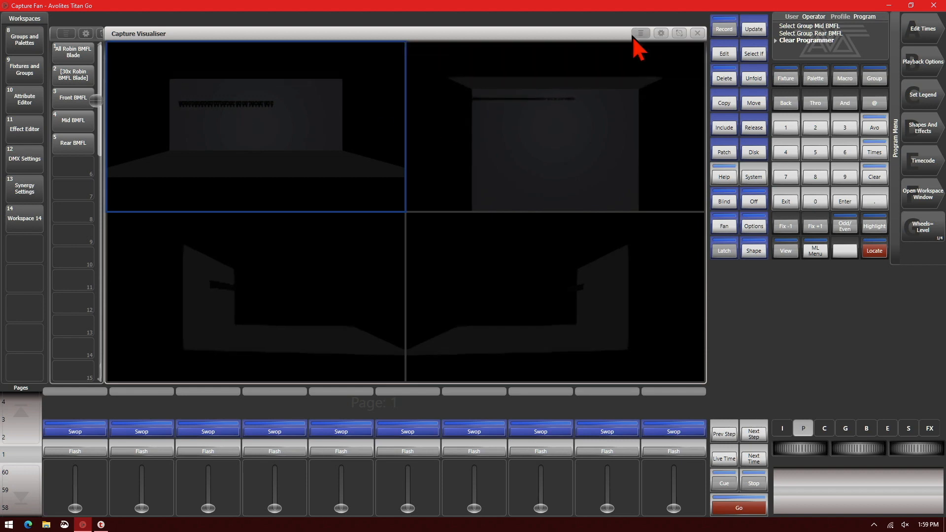
click(922, 226)
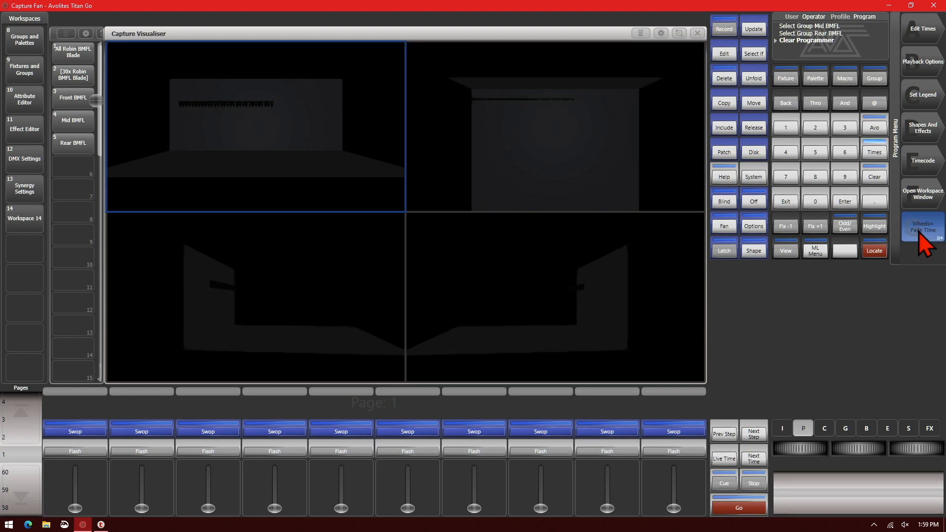
click(921, 225)
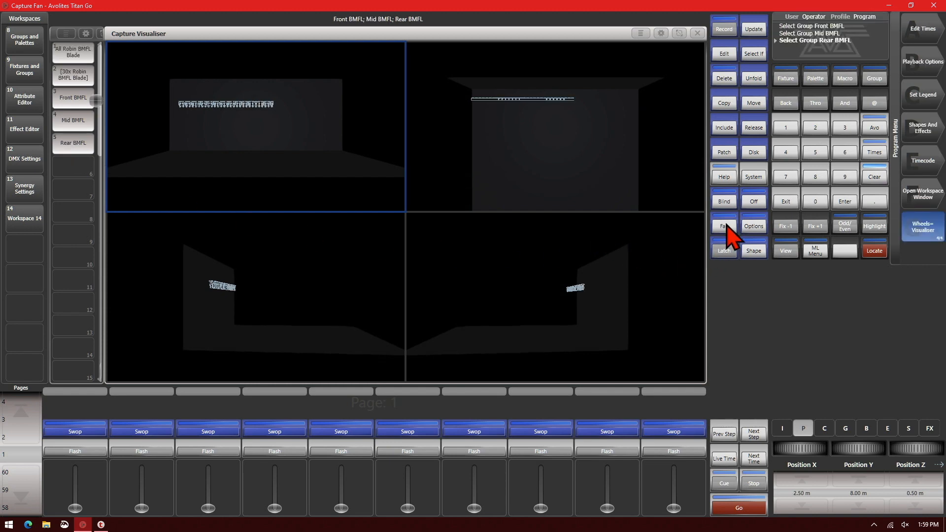
Fan the selected groups on Position X and Z so the three rows separate across the stage
click(722, 226)
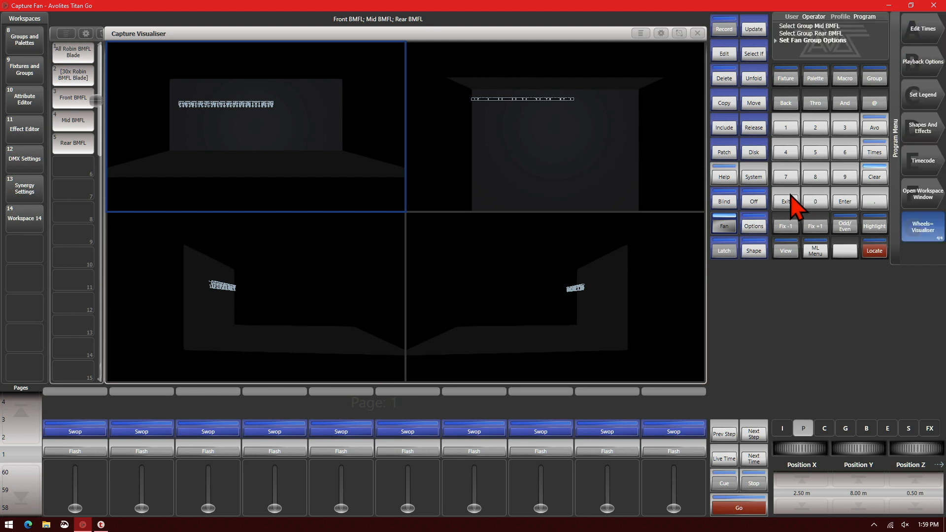
mouse_move(921, 461)
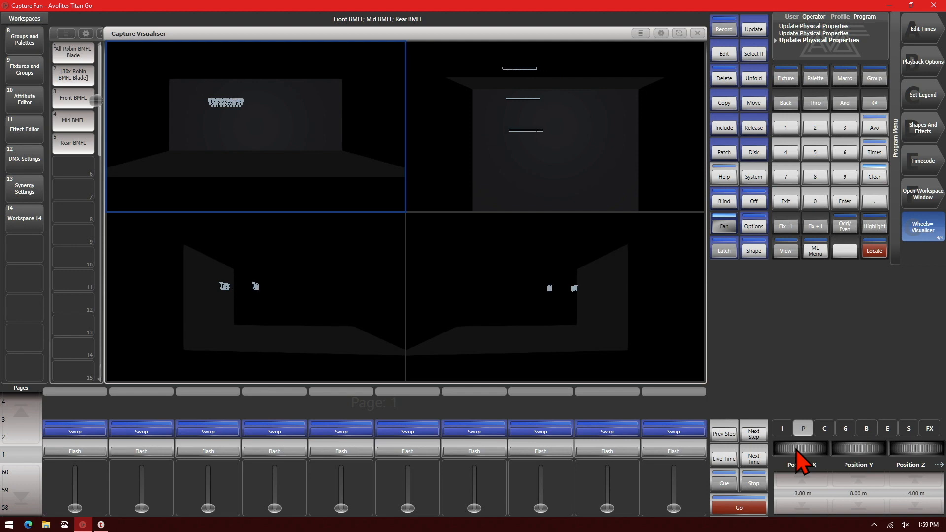
drag(799, 448, 809, 447)
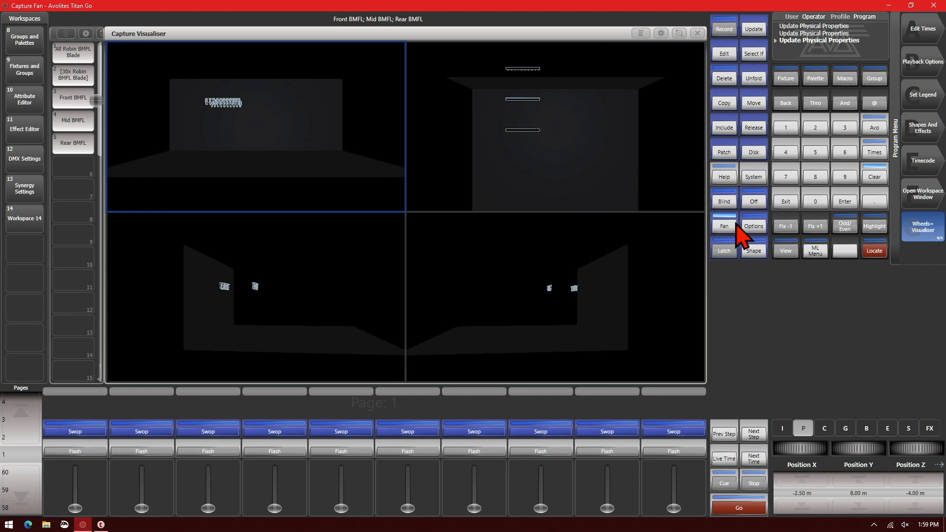
mouse_move(873, 458)
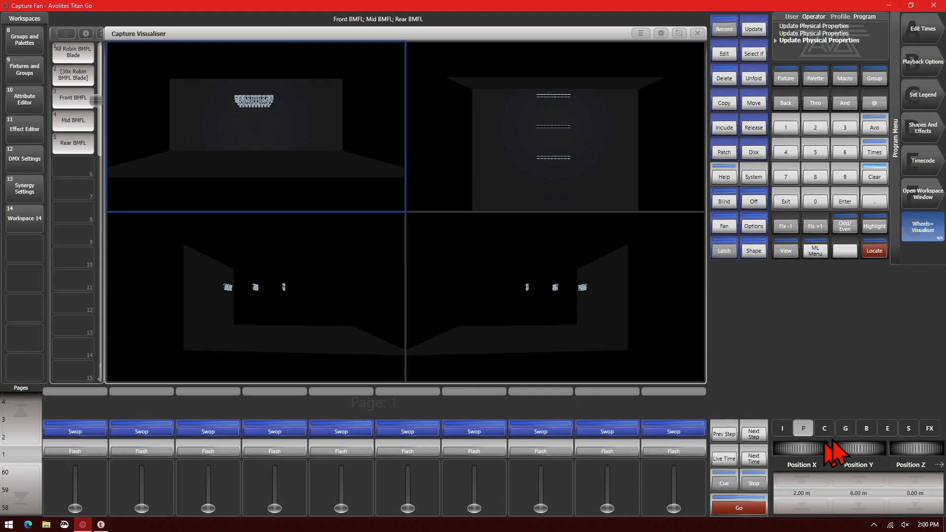
Set the fan curve to Wings within each group and widen the Position X spread into three clusters per row
click(723, 225)
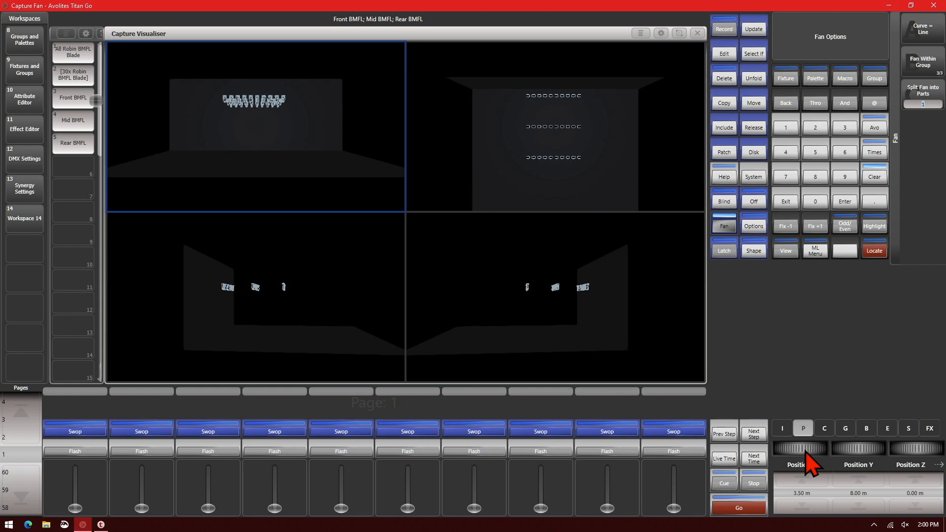
click(923, 30)
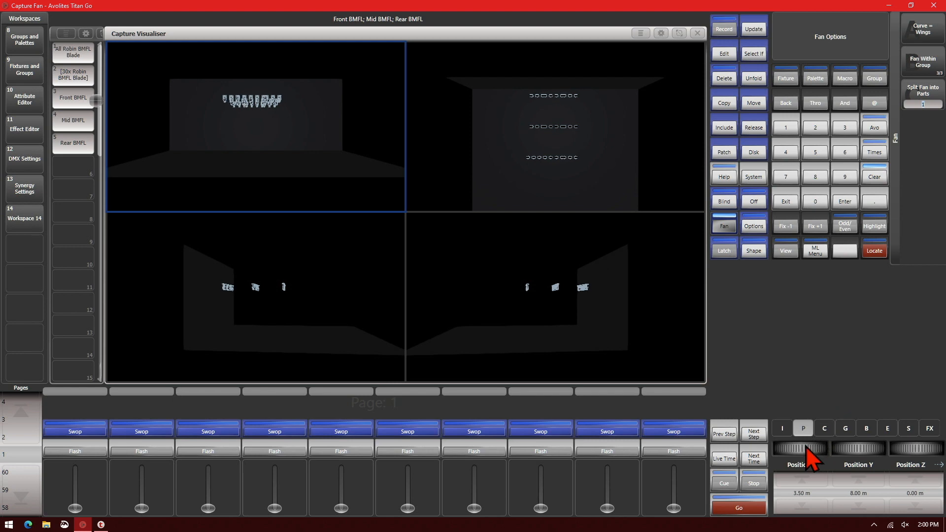
drag(800, 448, 799, 459)
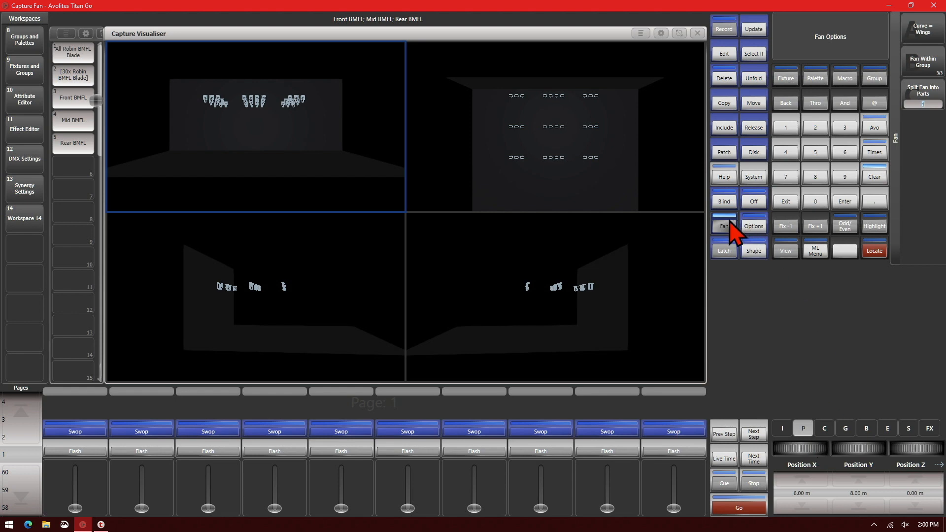
Set Fan Group As Fixture with a Line curve so each BMFL group fans as one unit
click(724, 226)
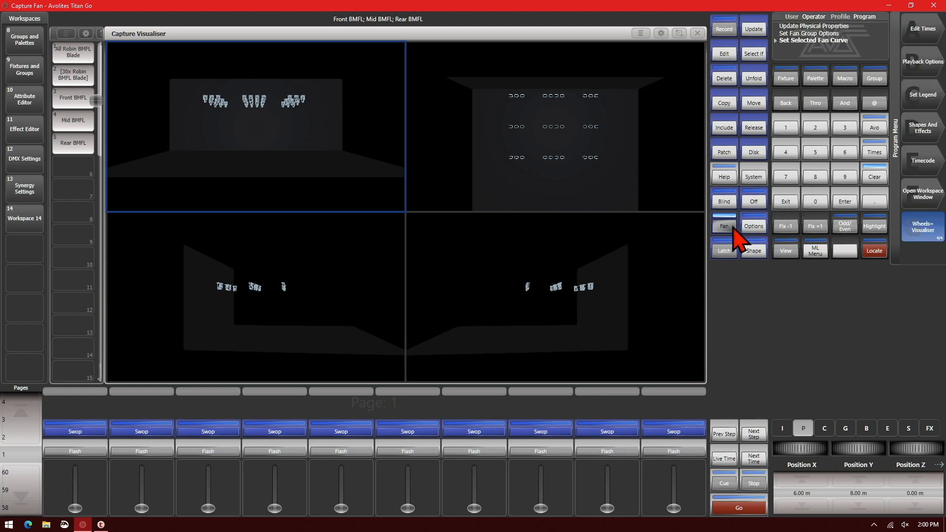
click(723, 227)
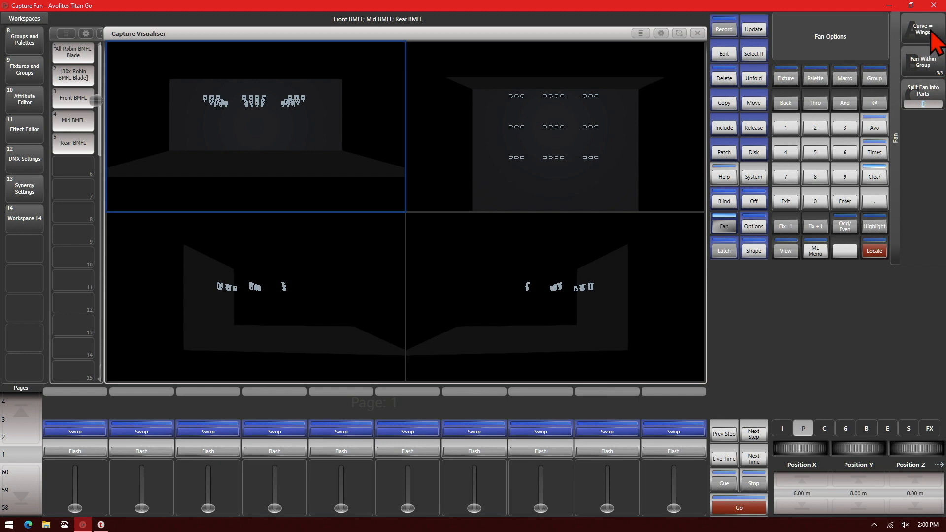
click(923, 63)
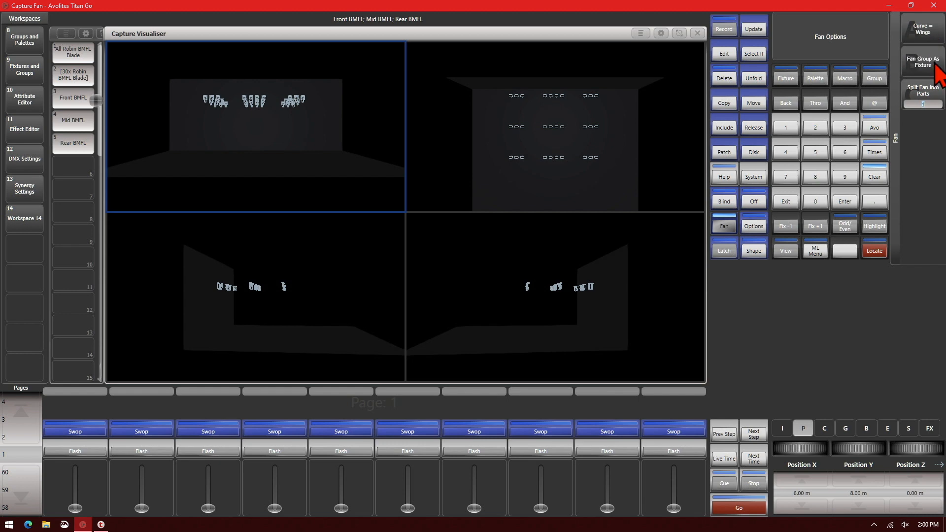
click(920, 63)
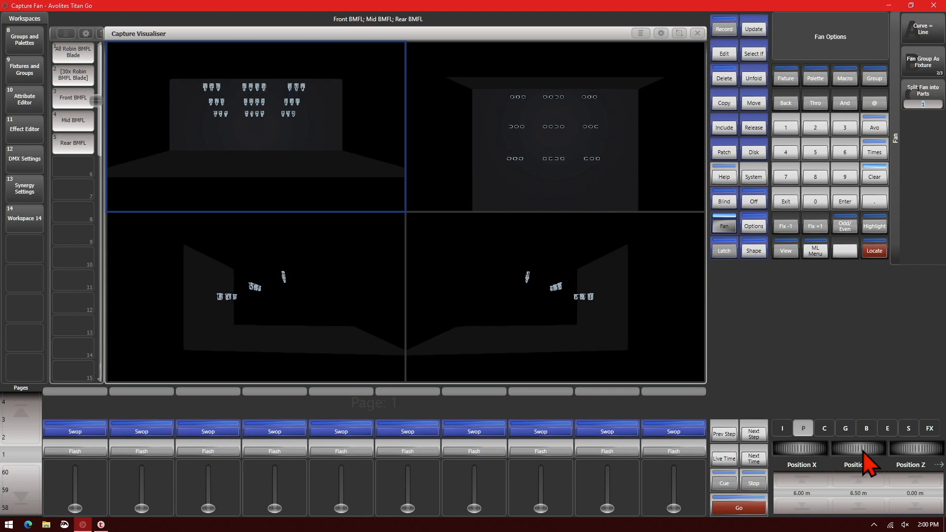
mouse_move(899, 99)
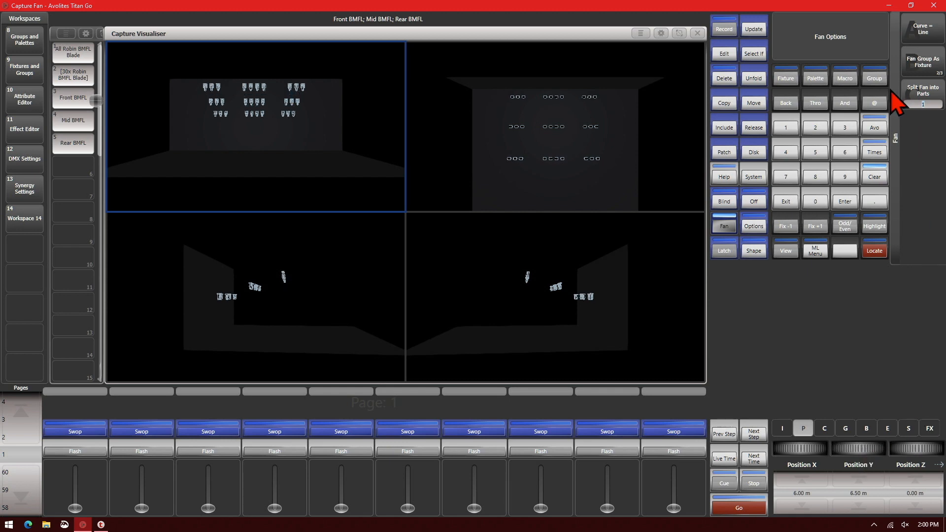
Choose the Pull Middle fan curve for the BMFL rows
click(923, 28)
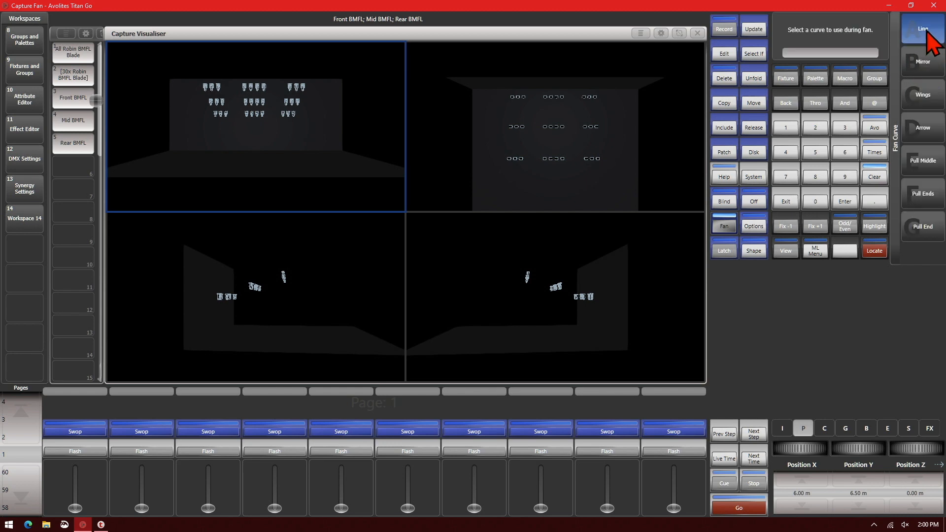
mouse_move(941, 171)
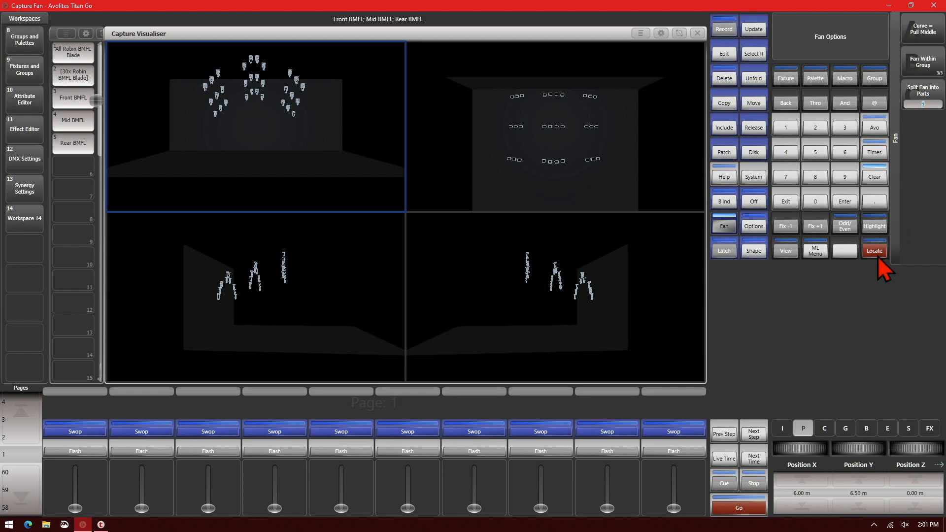
Locate the BMFL fixtures so their beams show, then leave fan mode
click(874, 250)
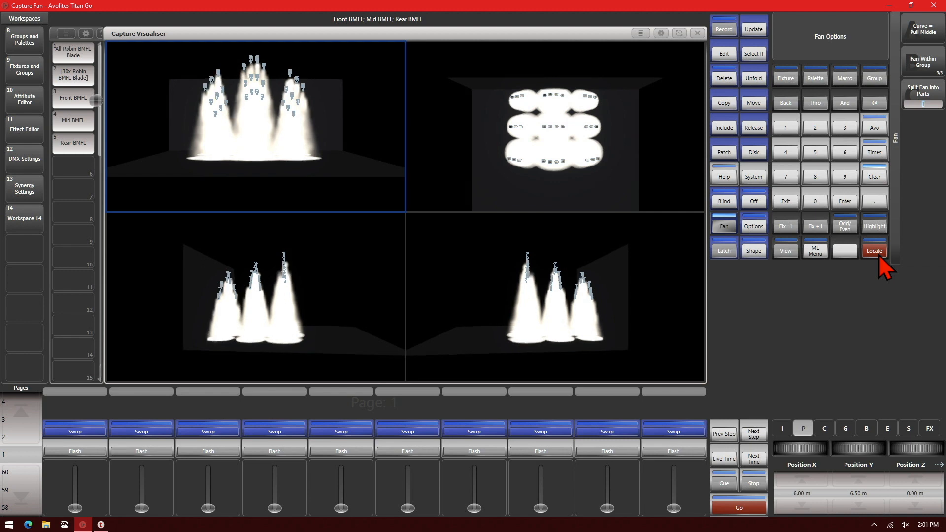
click(723, 226)
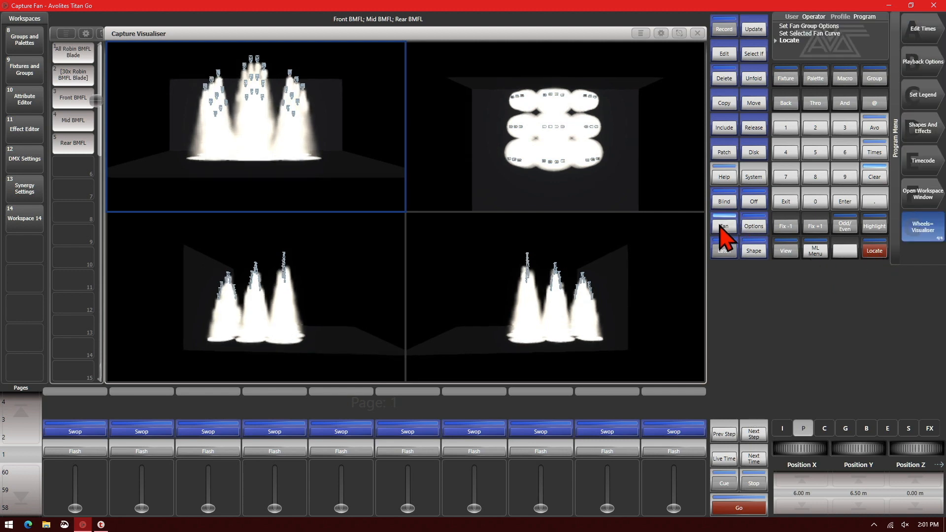